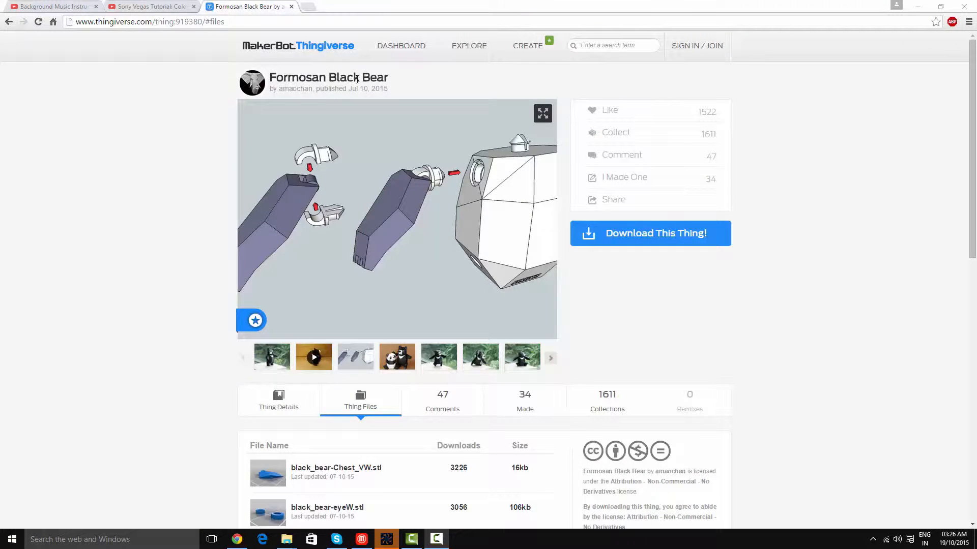
{"action": "mouse_move", "coordinate": [286, 83]}
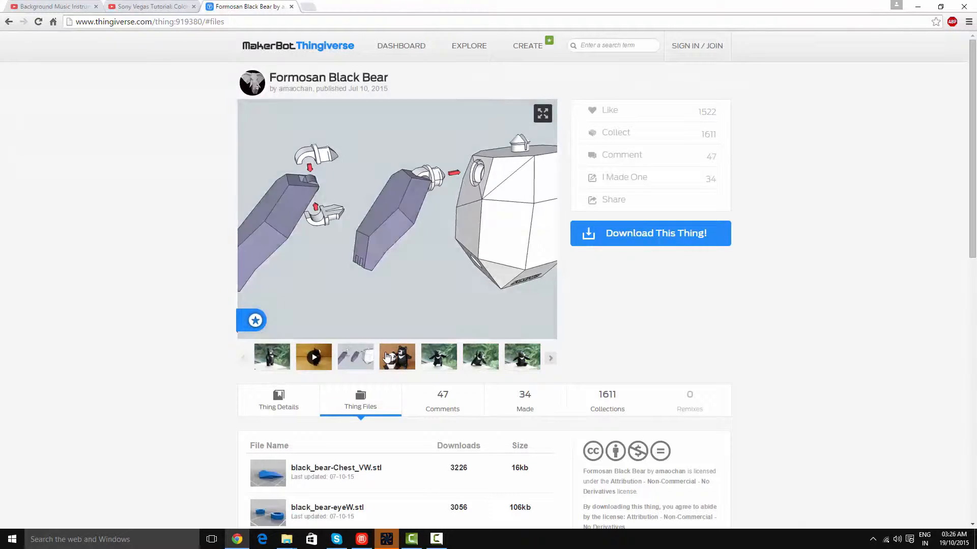
Show the bear-and-panda photo in the viewer and move down to the Thing Files list.
{"action": "left_click", "coordinate": [355, 356]}
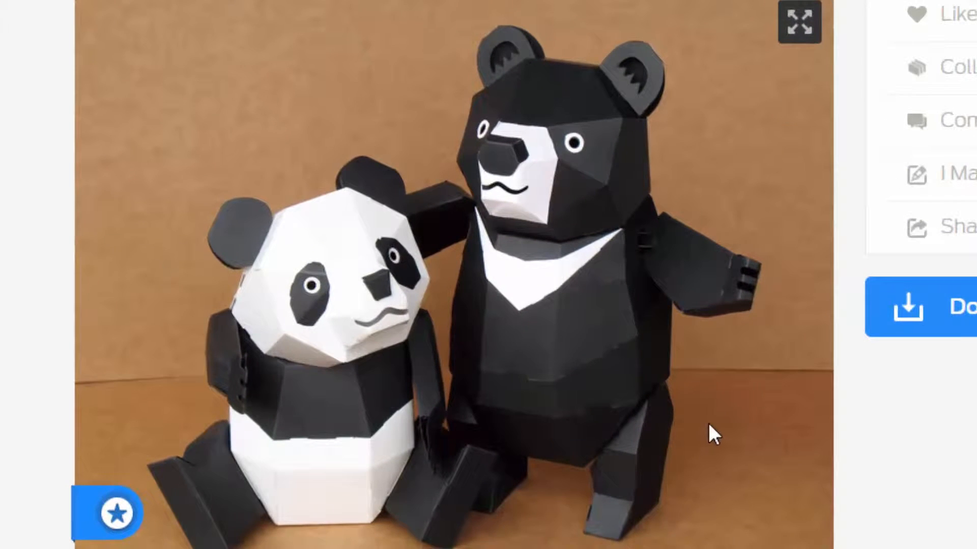
{"action": "scroll", "scroll_direction": "down", "scroll_amount": 3}
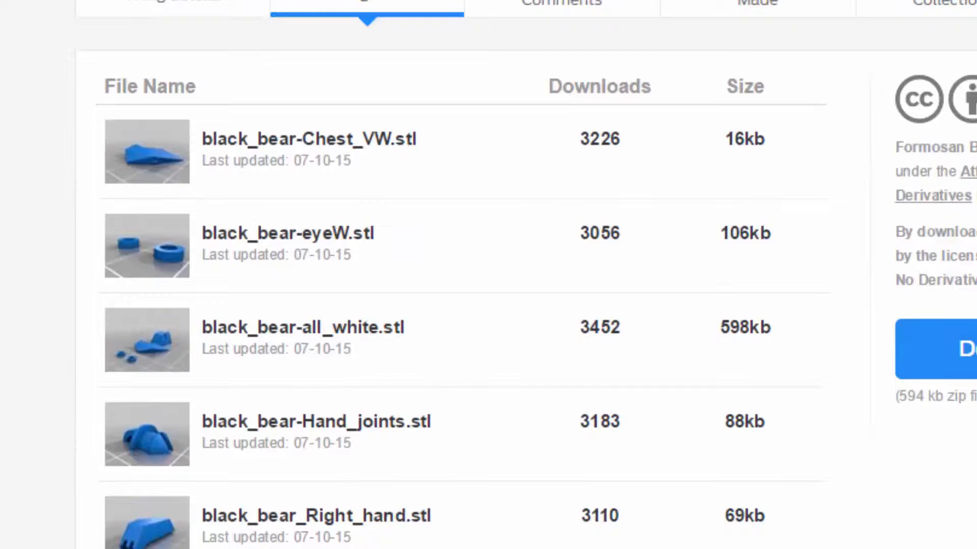
{"action": "mouse_move", "coordinate": [208, 326]}
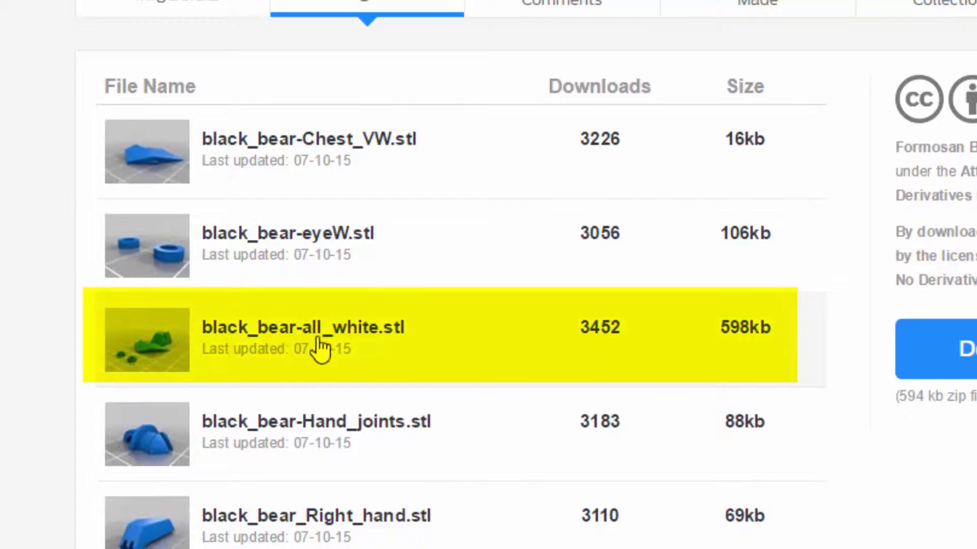
Scroll the Thing Files list to reveal Left_foot, MouthW, Right_foot, head, Nose and Left_hand STLs.
{"action": "scroll", "scroll_direction": "down", "scroll_amount": 3}
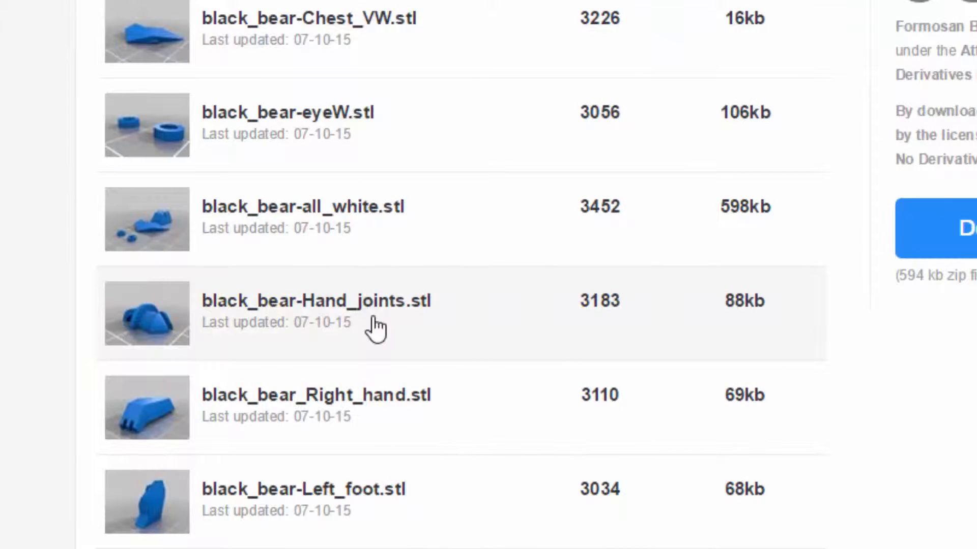
{"action": "scroll", "scroll_direction": "down", "scroll_amount": 3}
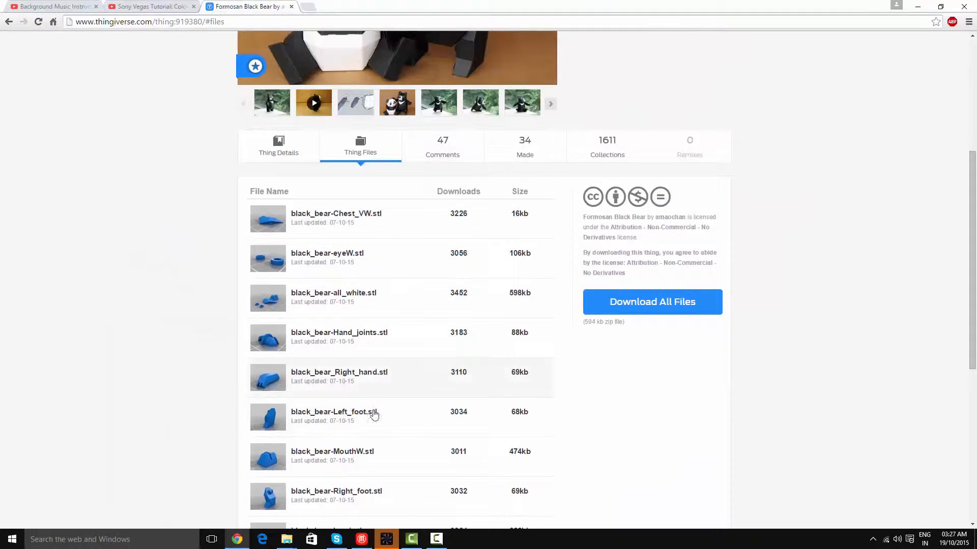
{"action": "scroll", "scroll_direction": "down", "scroll_amount": 3}
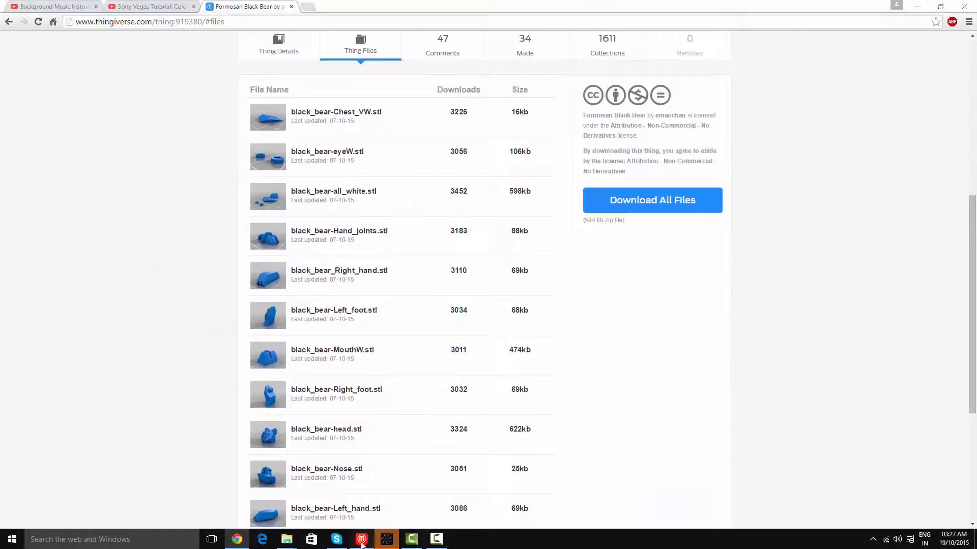
Switch to MakerBot Desktop and bring up Print Settings for the empty Replicator (Dual) plate.
{"action": "left_click", "coordinate": [361, 539]}
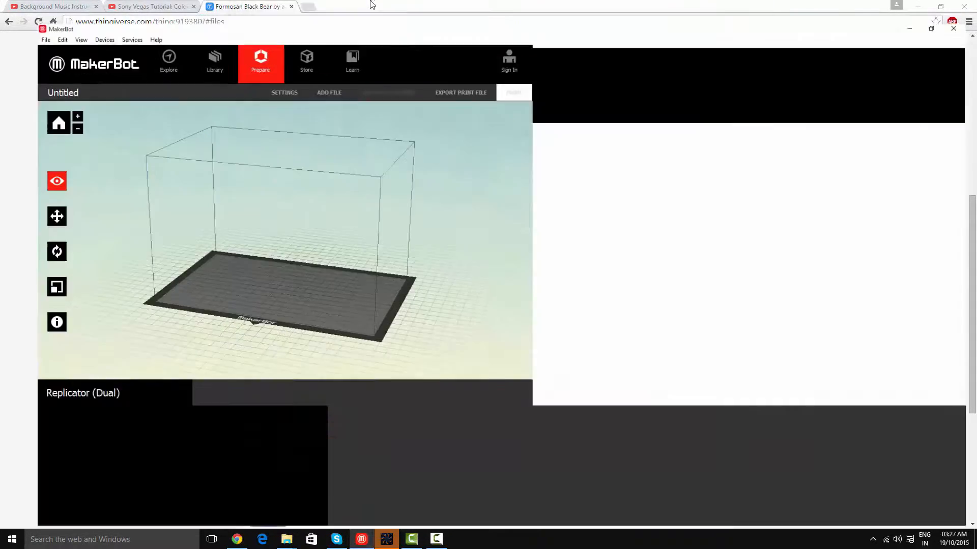
{"action": "left_click", "coordinate": [284, 92]}
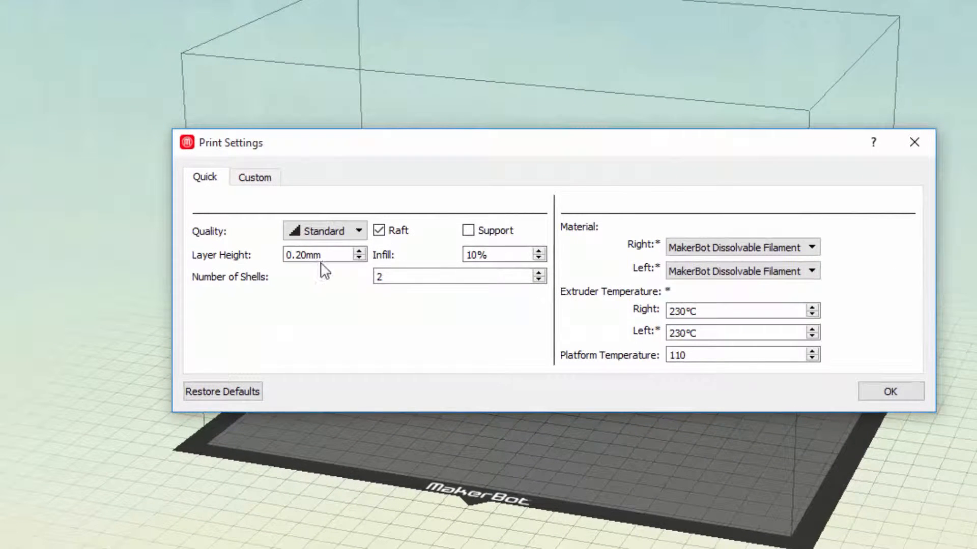
{"action": "mouse_move", "coordinate": [489, 218]}
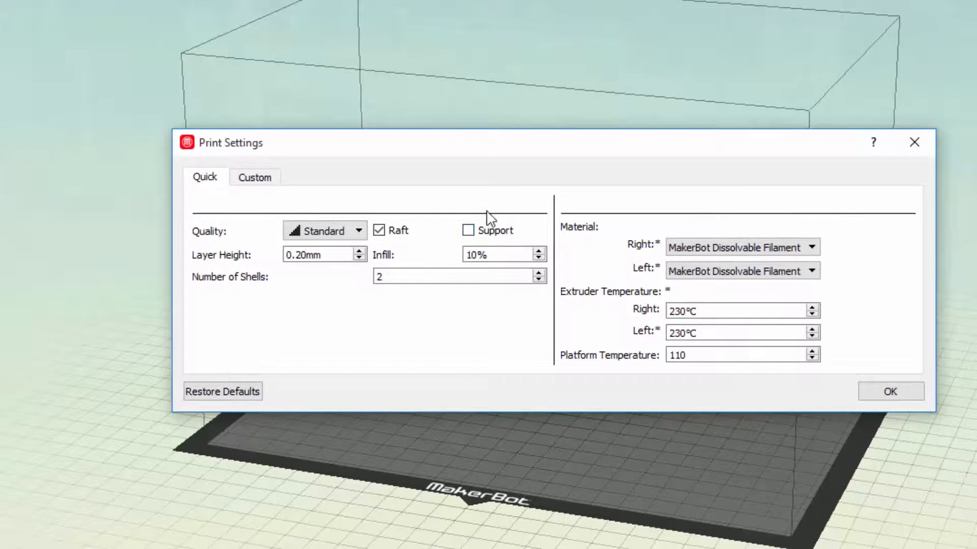
{"action": "mouse_move", "coordinate": [485, 303]}
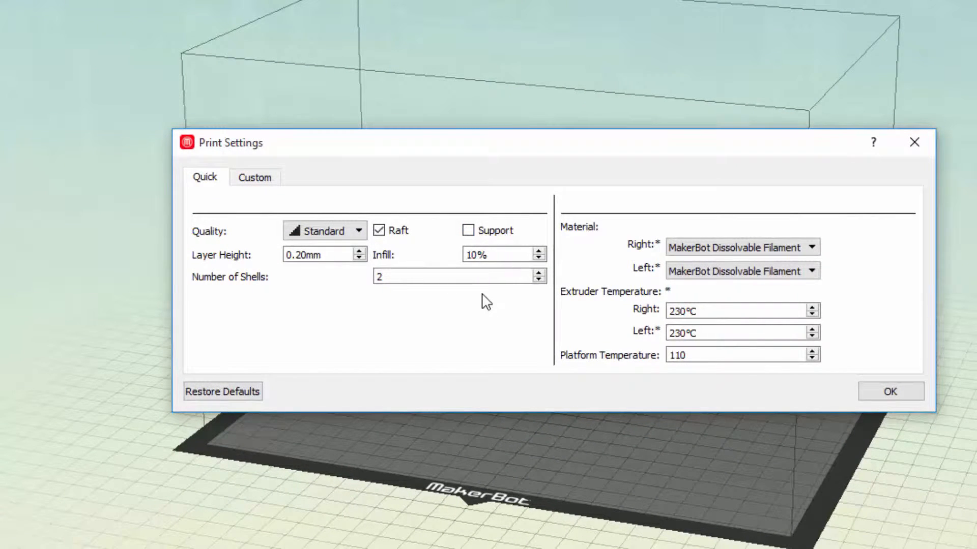
Set the right extruder material to MakerBot ABS at Standard quality and show the Custom settings.
{"action": "left_click", "coordinate": [741, 246]}
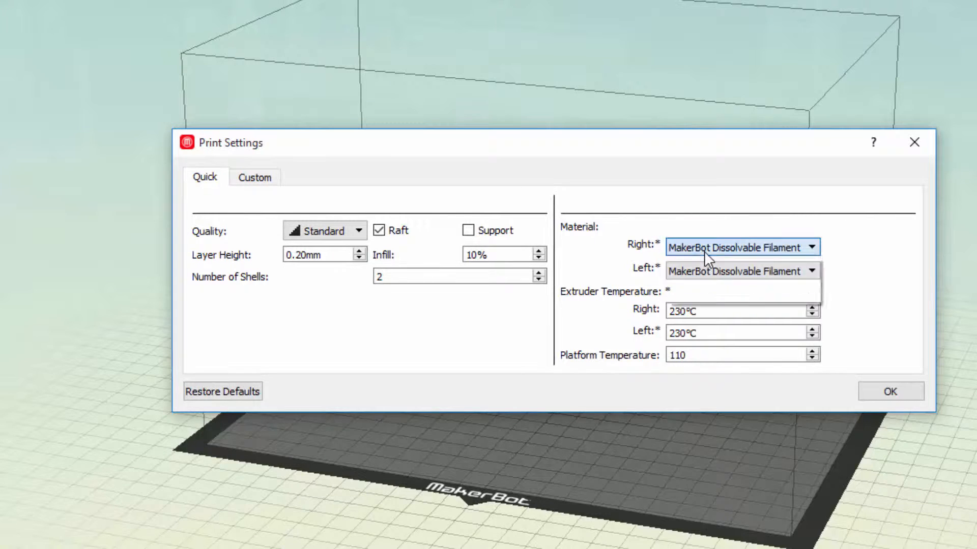
{"action": "left_click", "coordinate": [716, 247]}
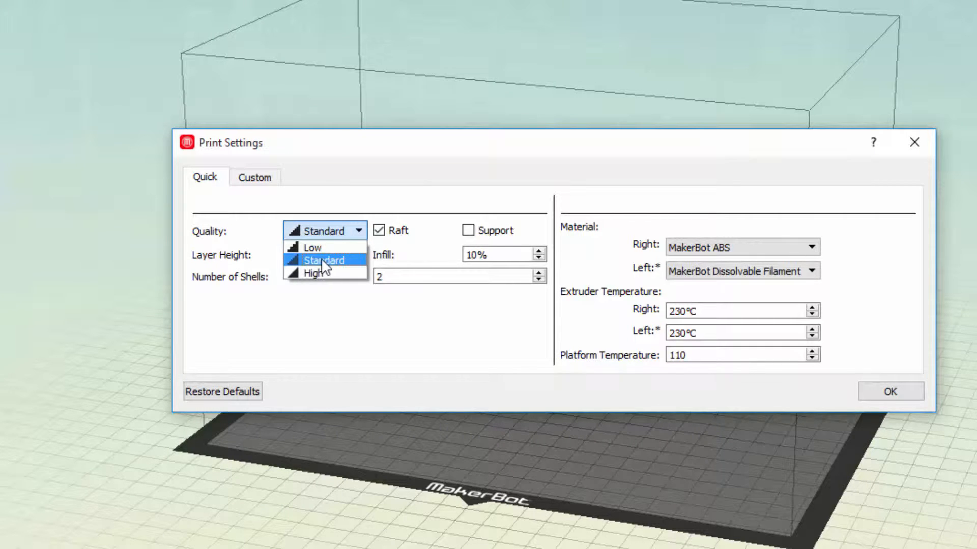
{"action": "mouse_move", "coordinate": [319, 247]}
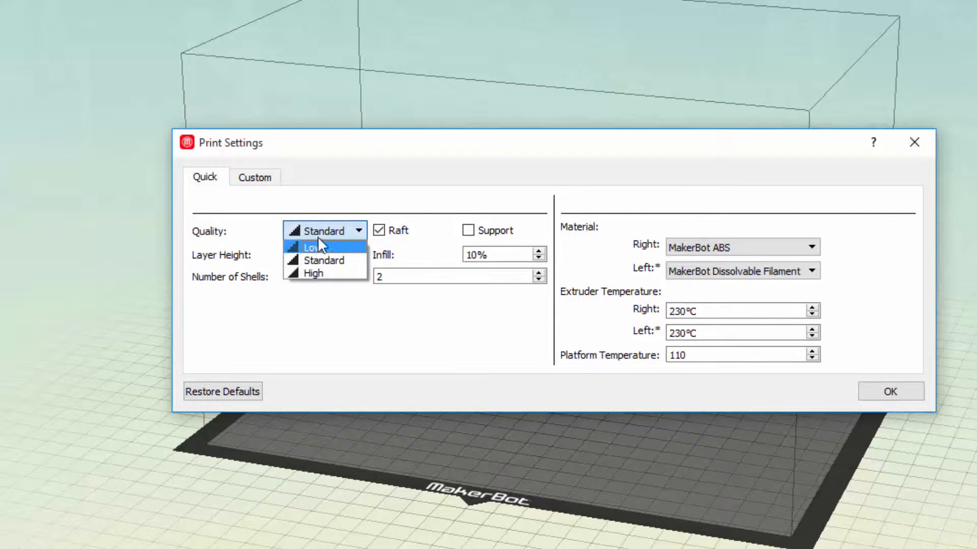
{"action": "left_click", "coordinate": [324, 260]}
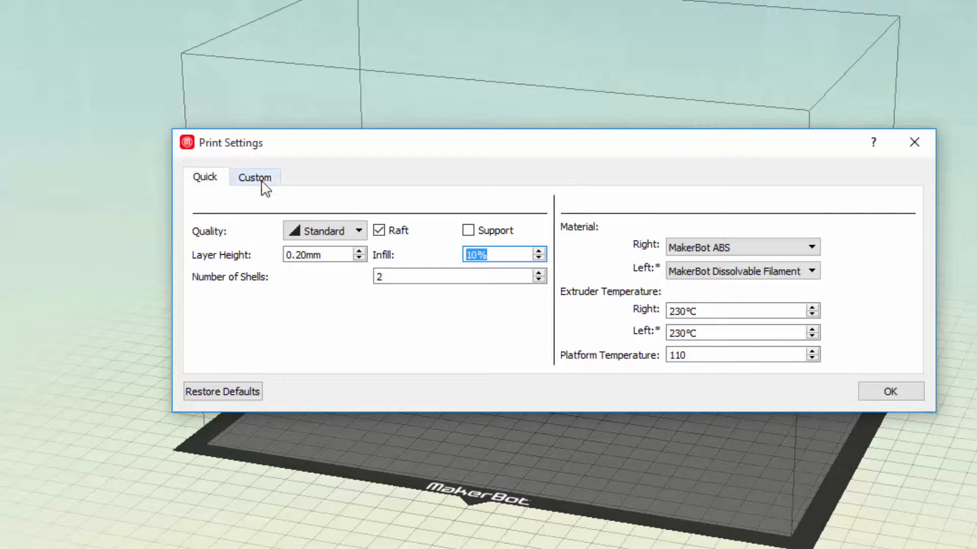
{"action": "left_click", "coordinate": [254, 177]}
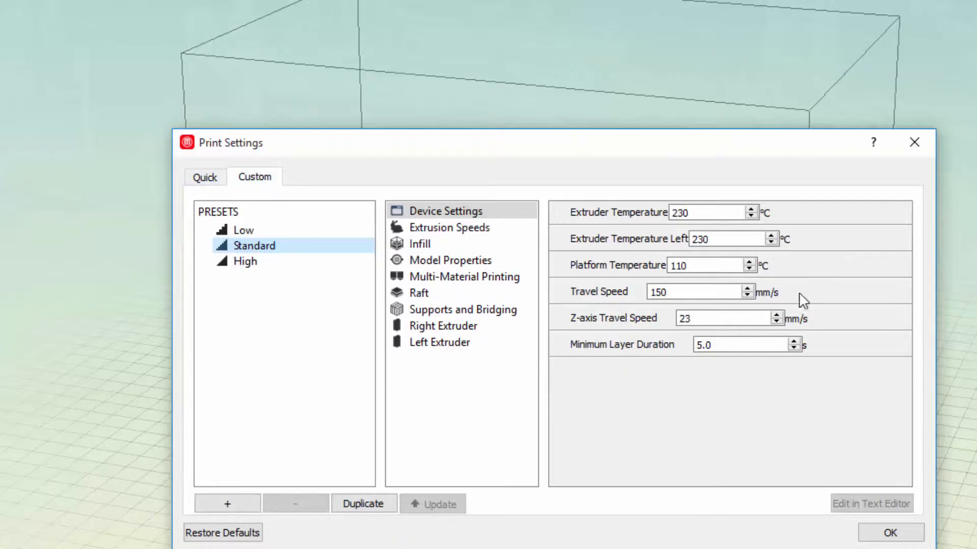